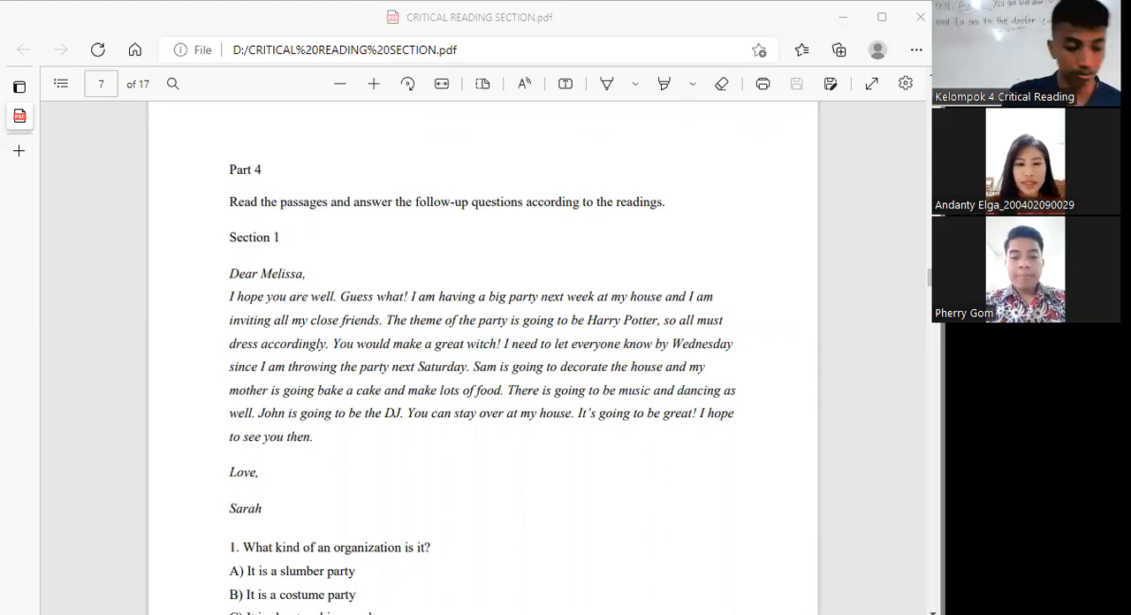
scroll("down", 3)
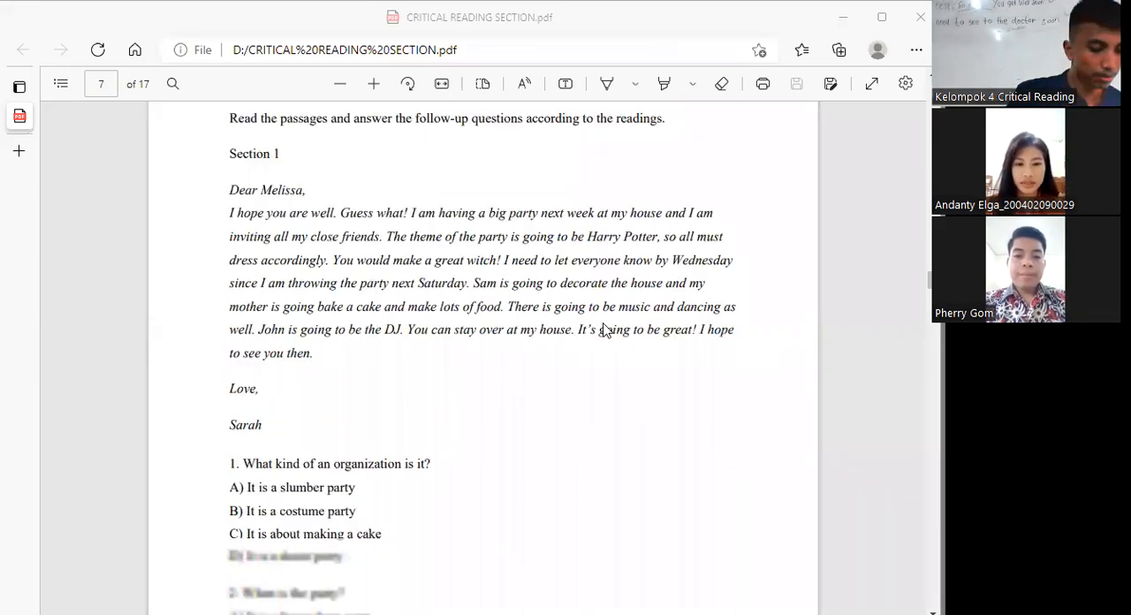
scroll("up", 3)
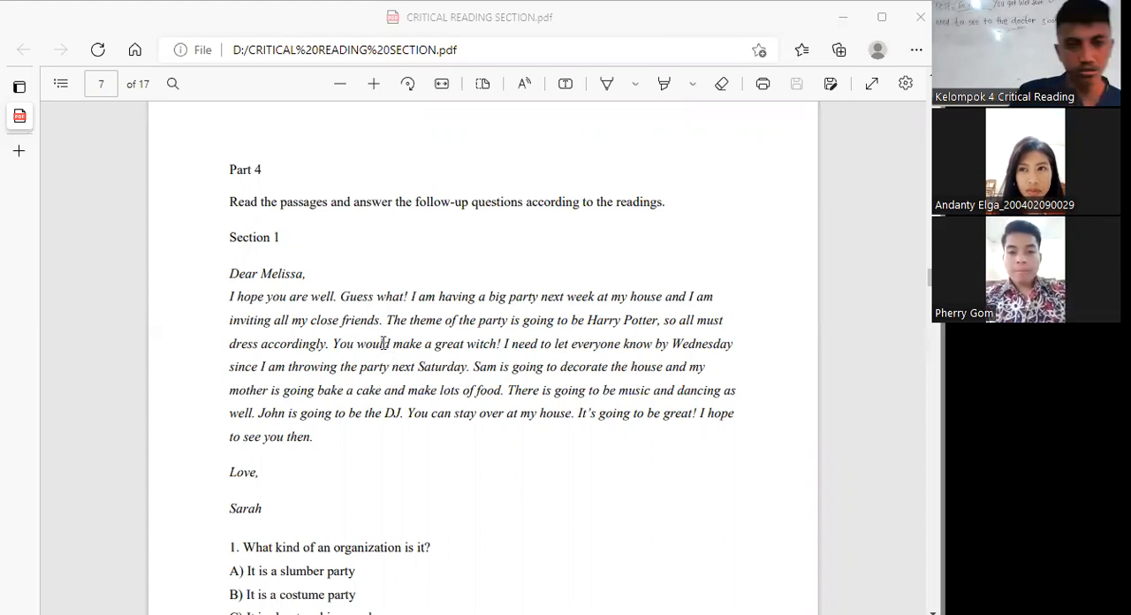
mouse_move(350, 232)
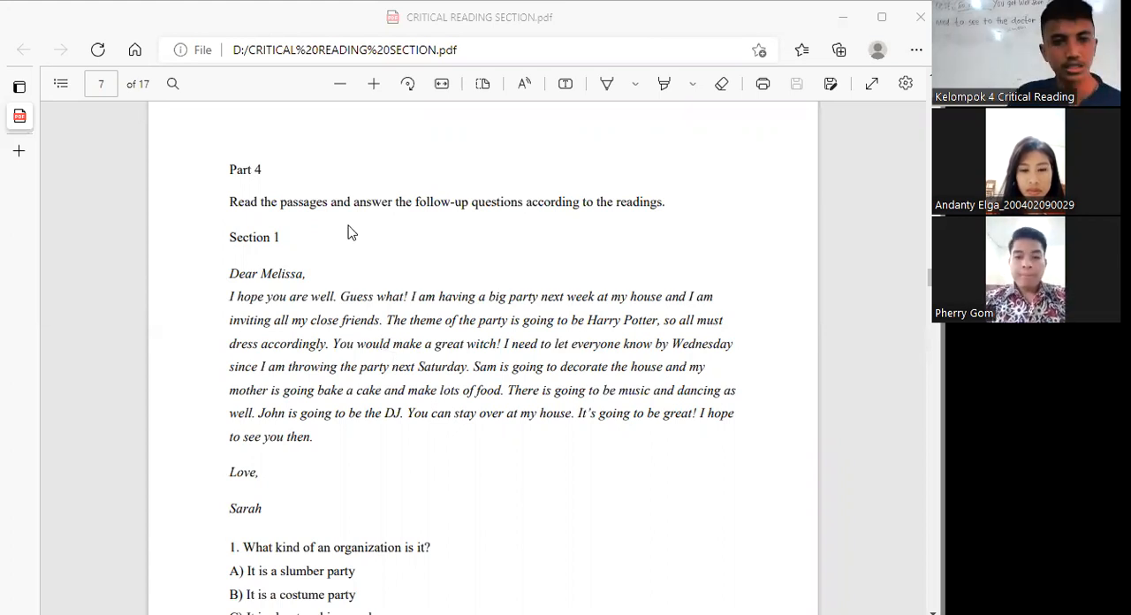
mouse_move(520, 360)
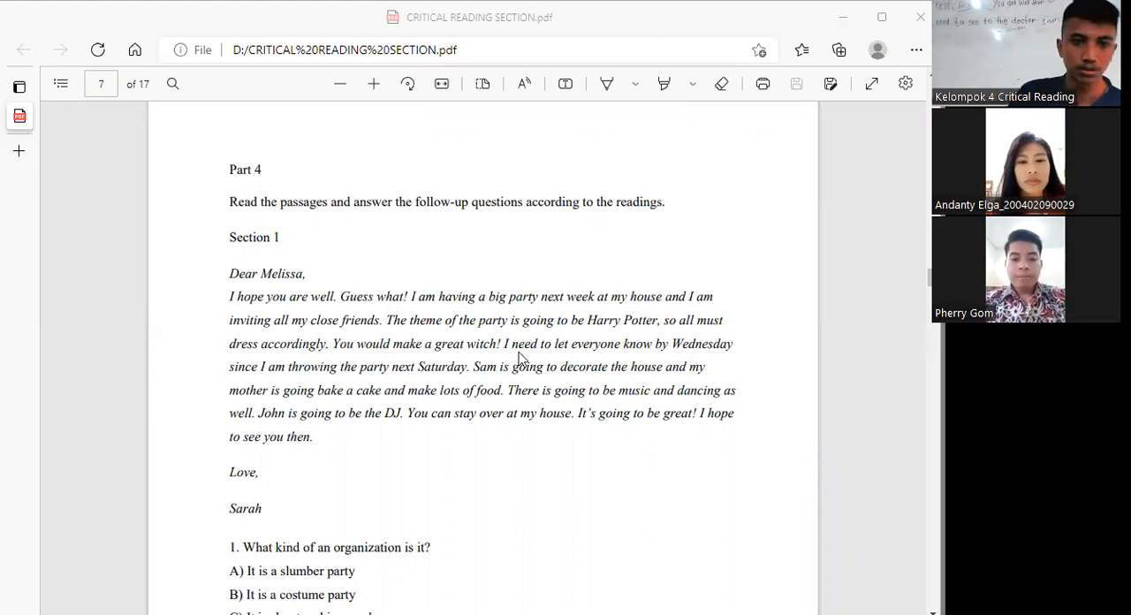
scroll("down", 3)
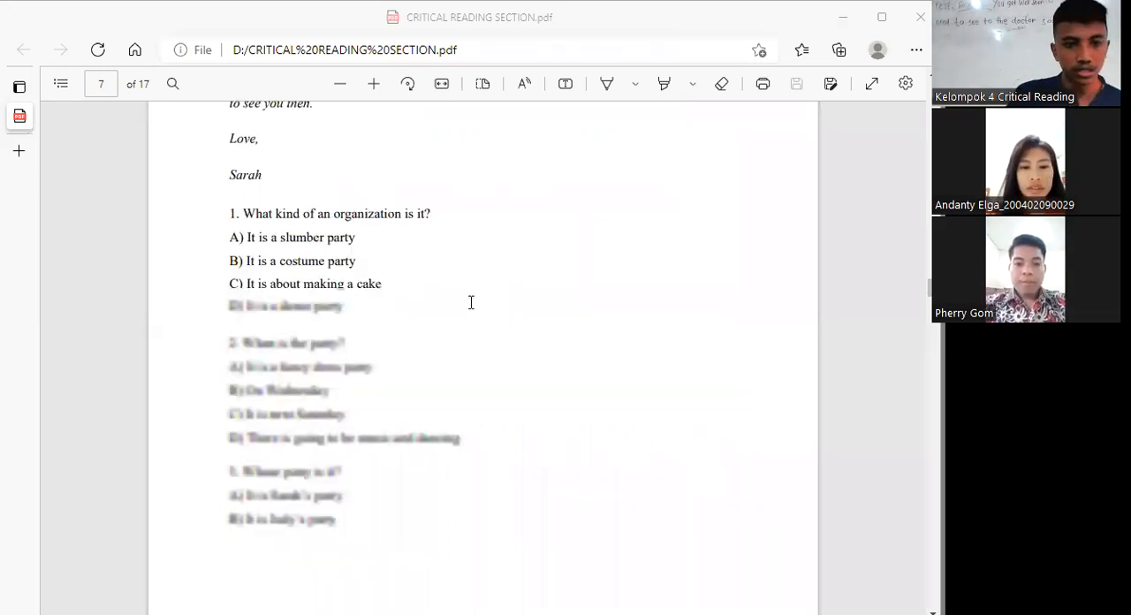
scroll("down", 3)
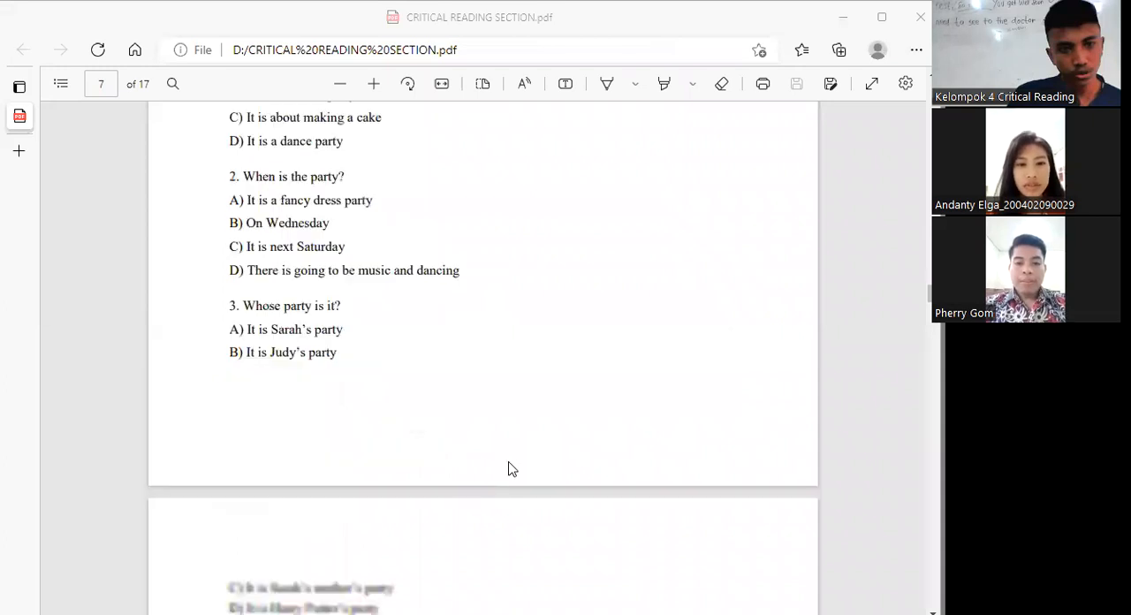
mouse_move(557, 445)
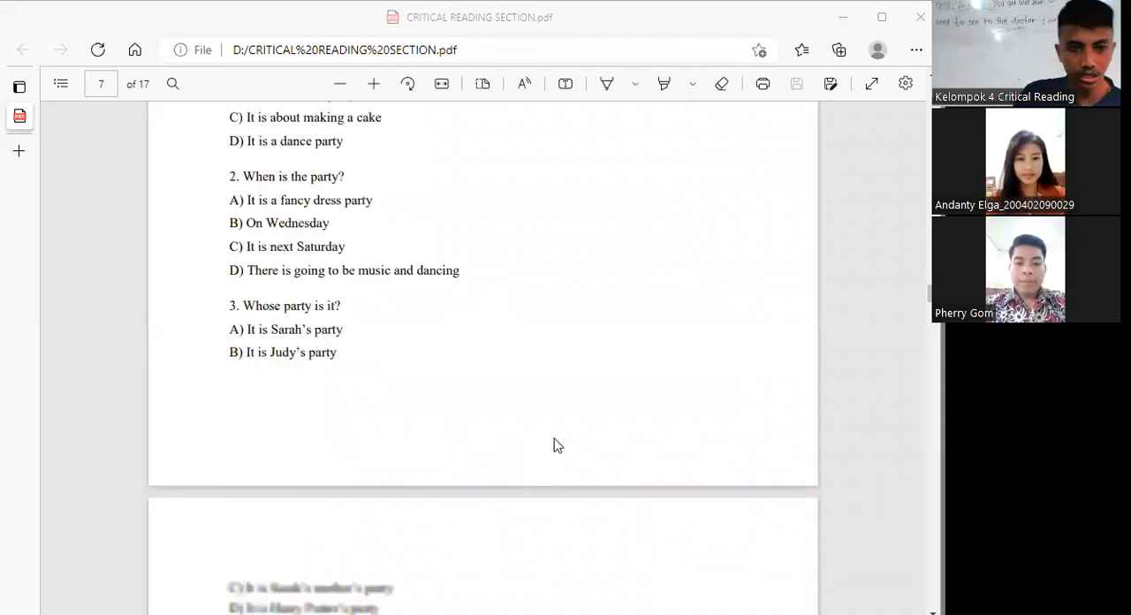
scroll("up", 3)
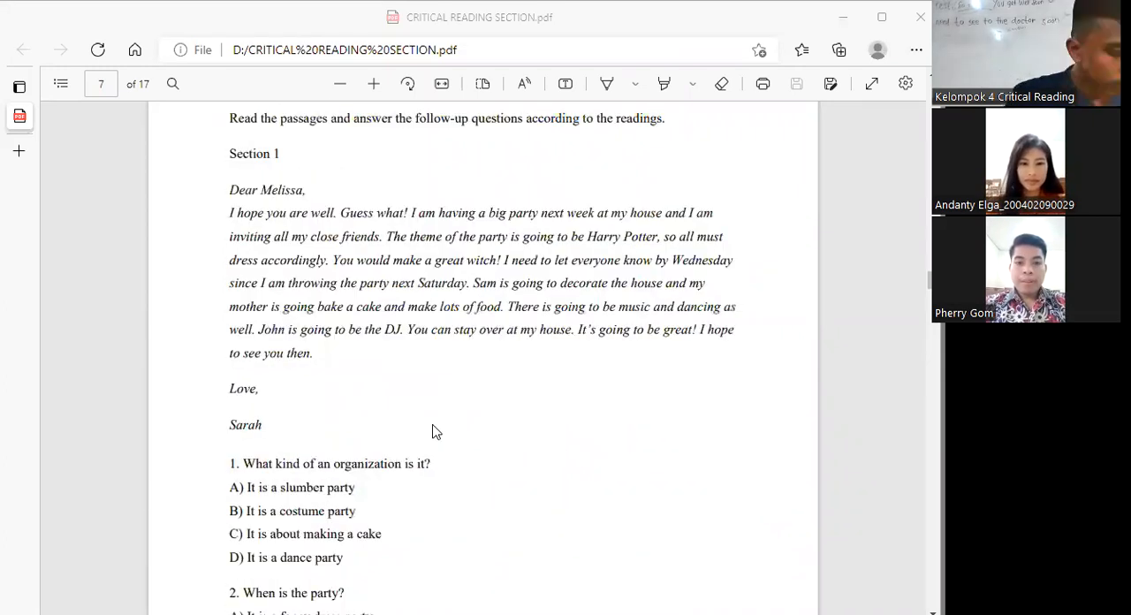
mouse_move(530, 445)
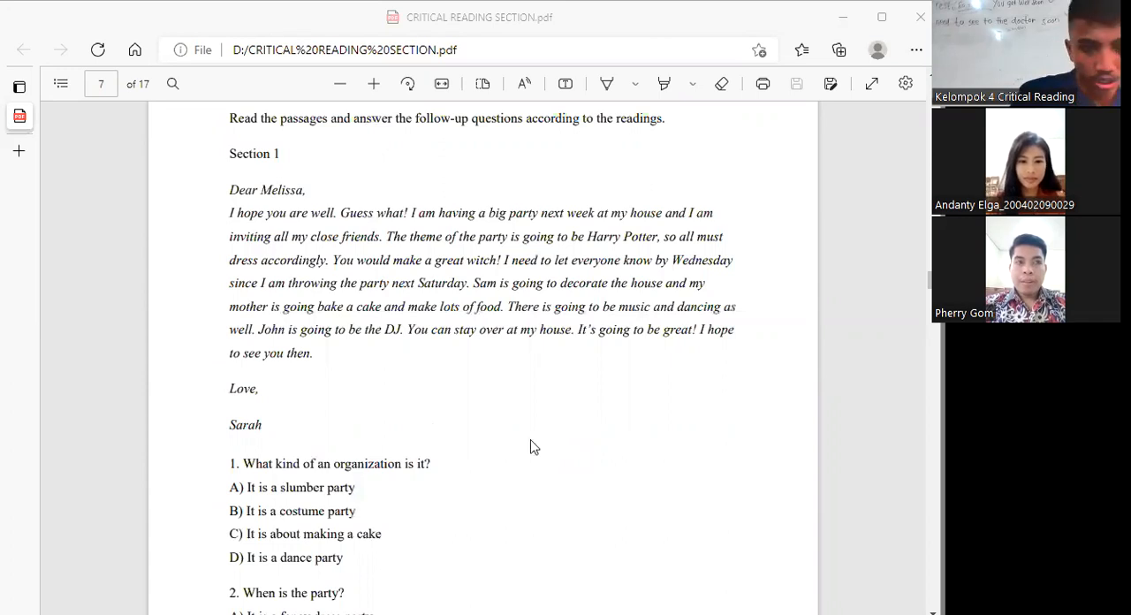
scroll("up", 3)
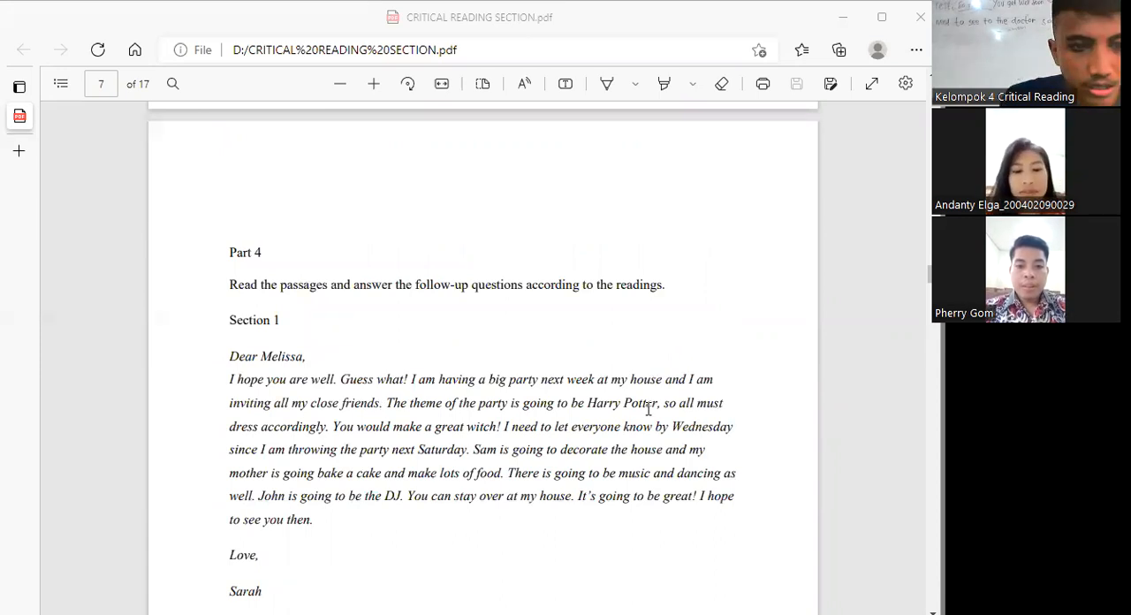
scroll("down", 3)
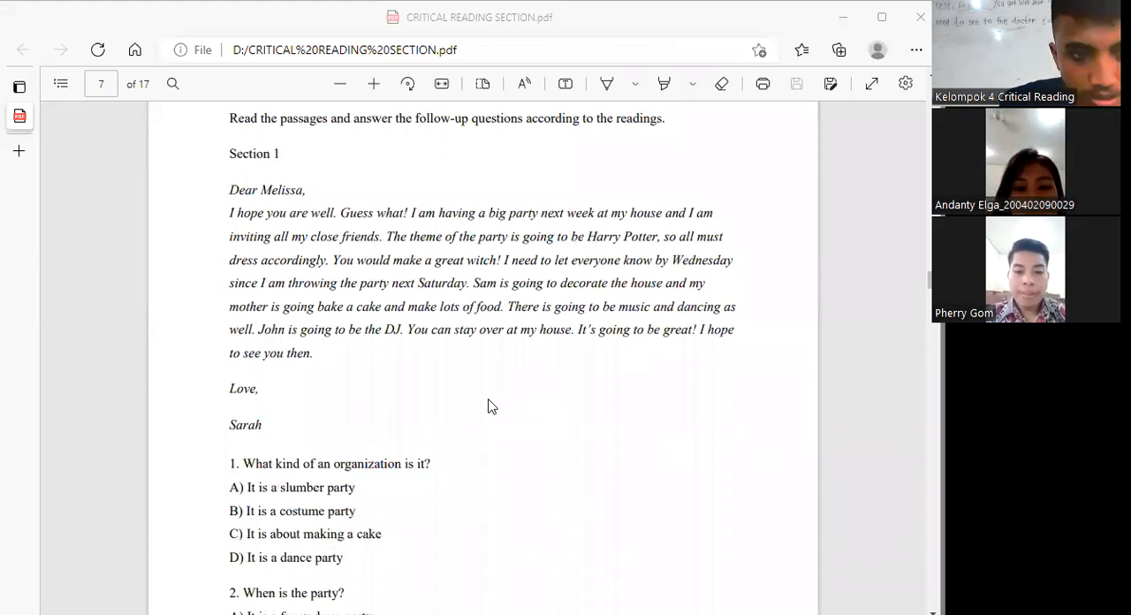
scroll("up", 3)
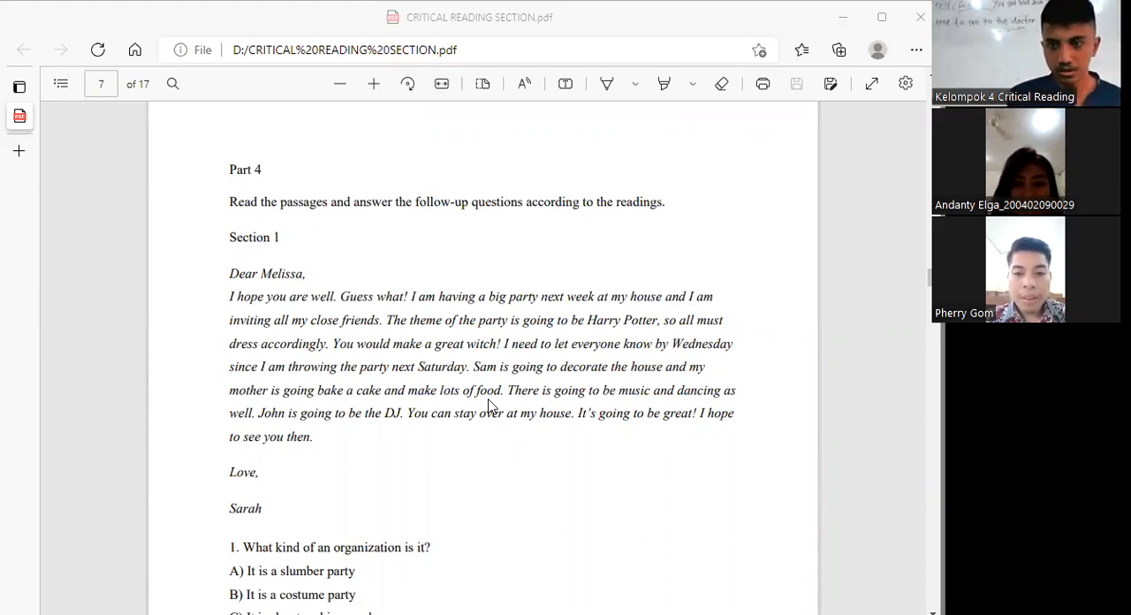
mouse_move(557, 456)
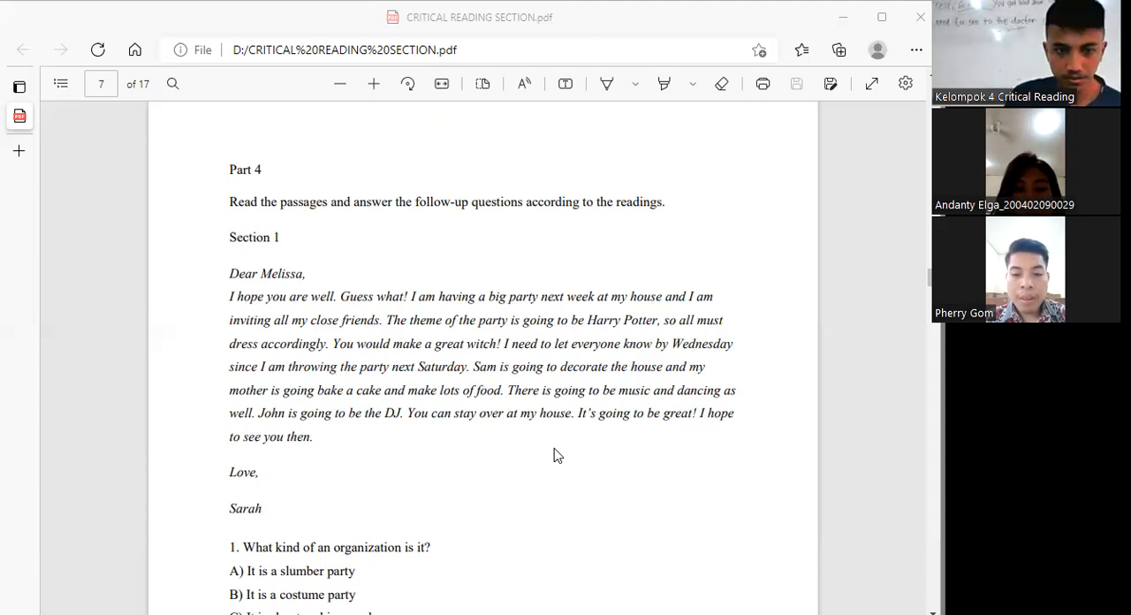
mouse_move(557, 474)
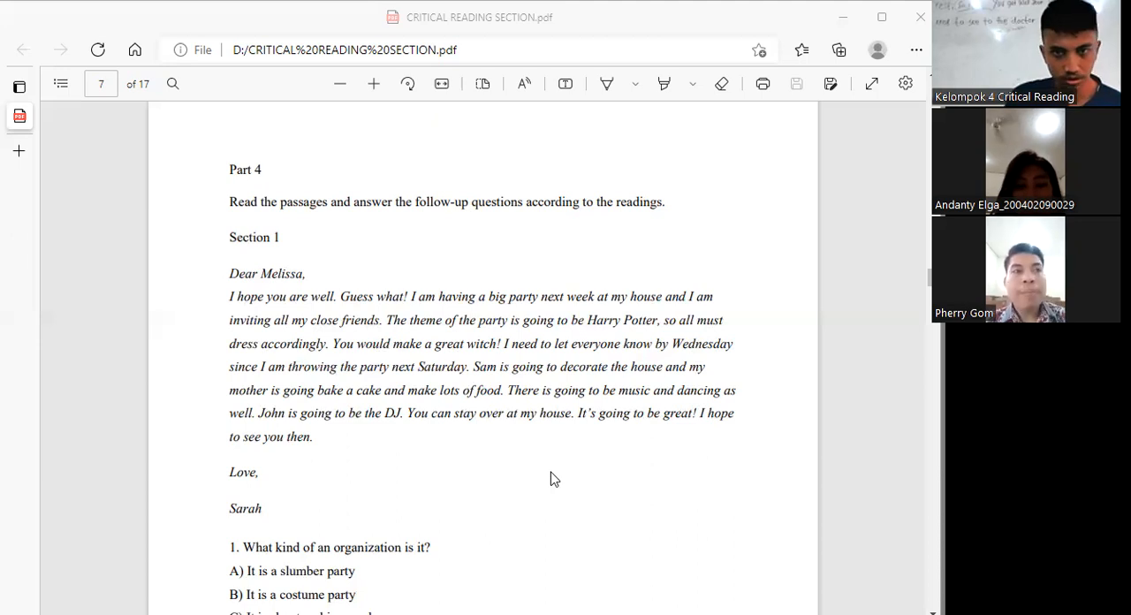
scroll("down", 3)
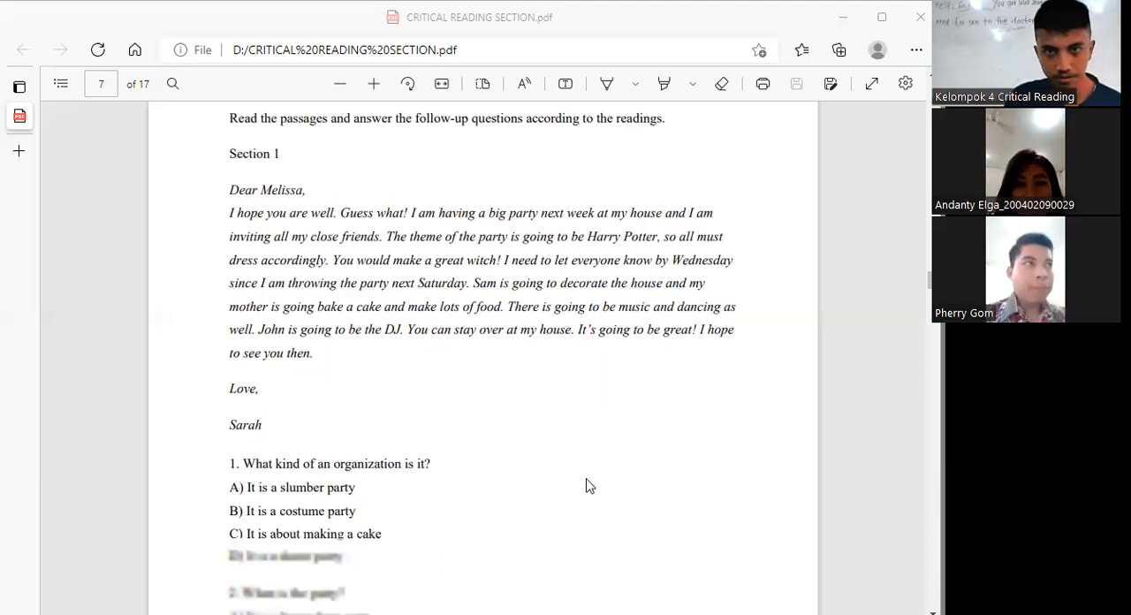
scroll("down", 3)
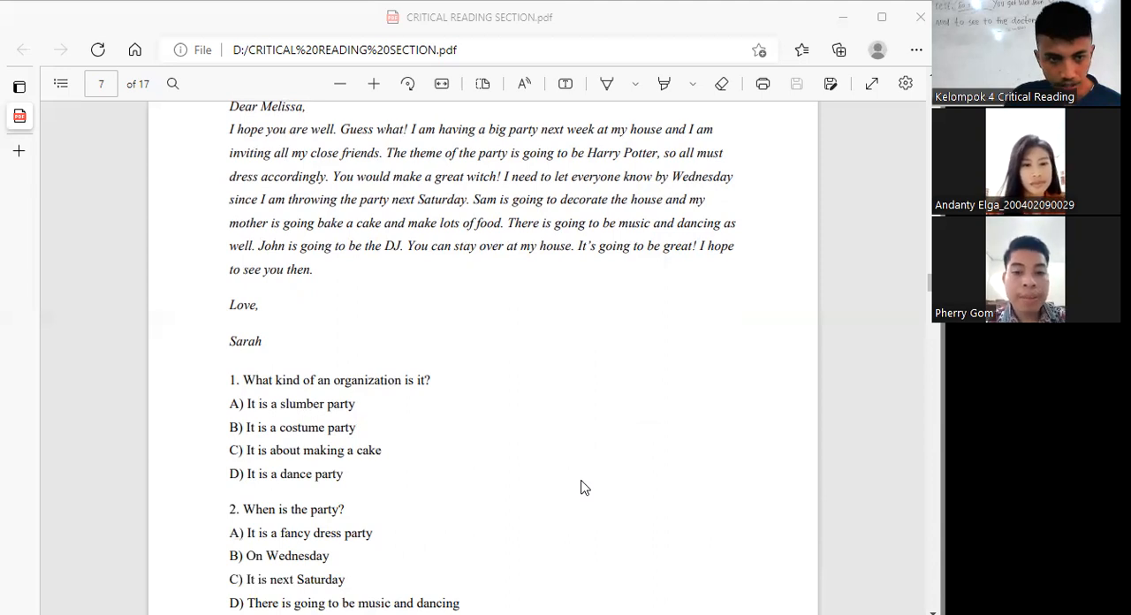
mouse_move(571, 481)
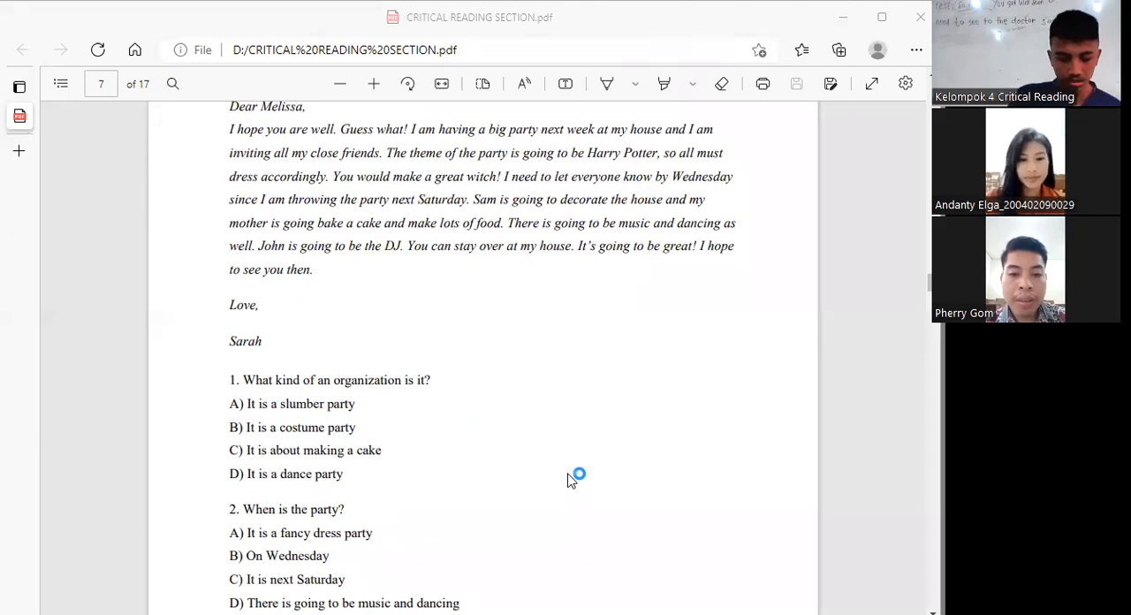
mouse_move(571, 481)
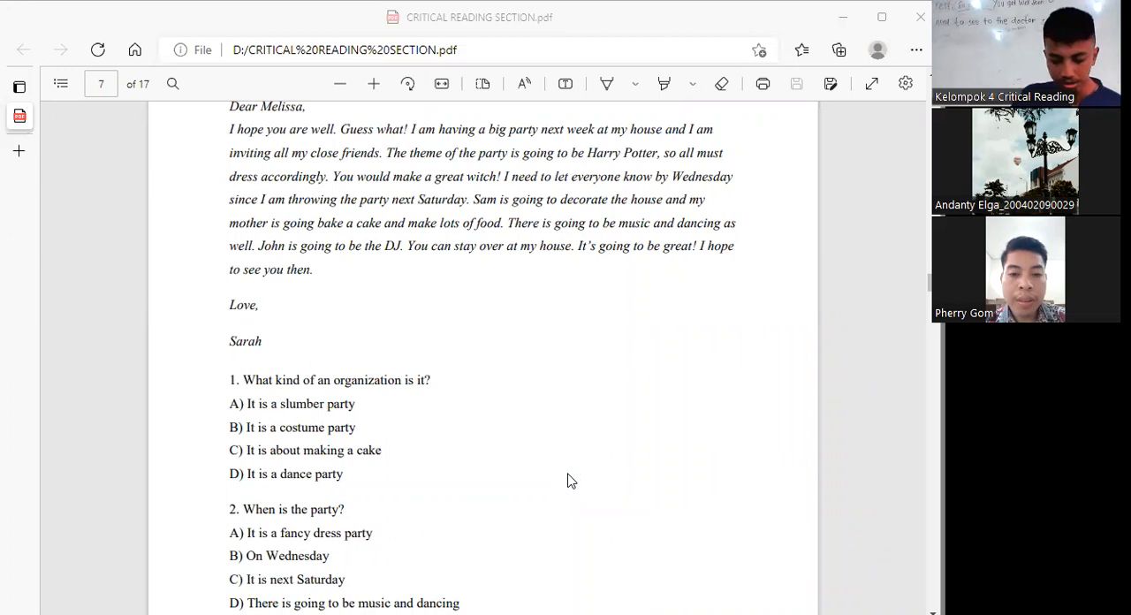
mouse_move(502, 463)
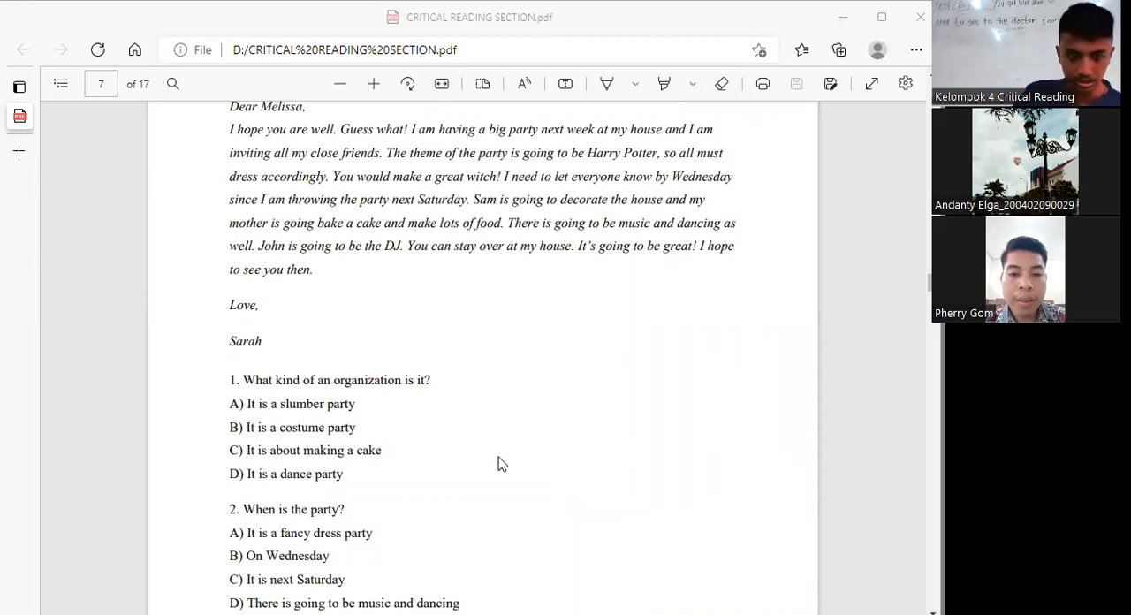
scroll("down", 3)
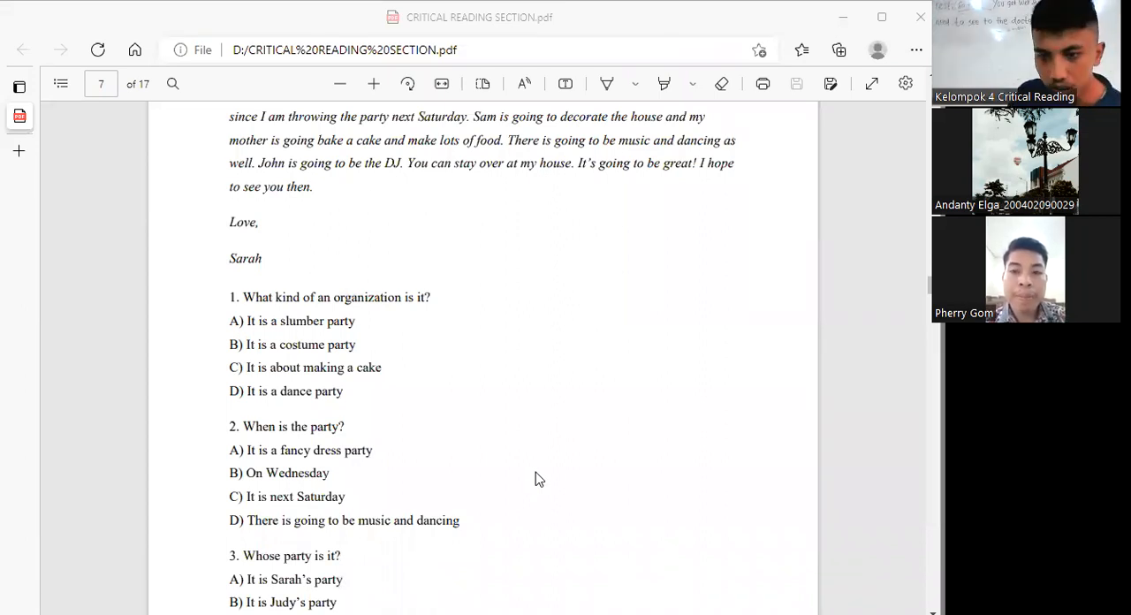
scroll("down", 3)
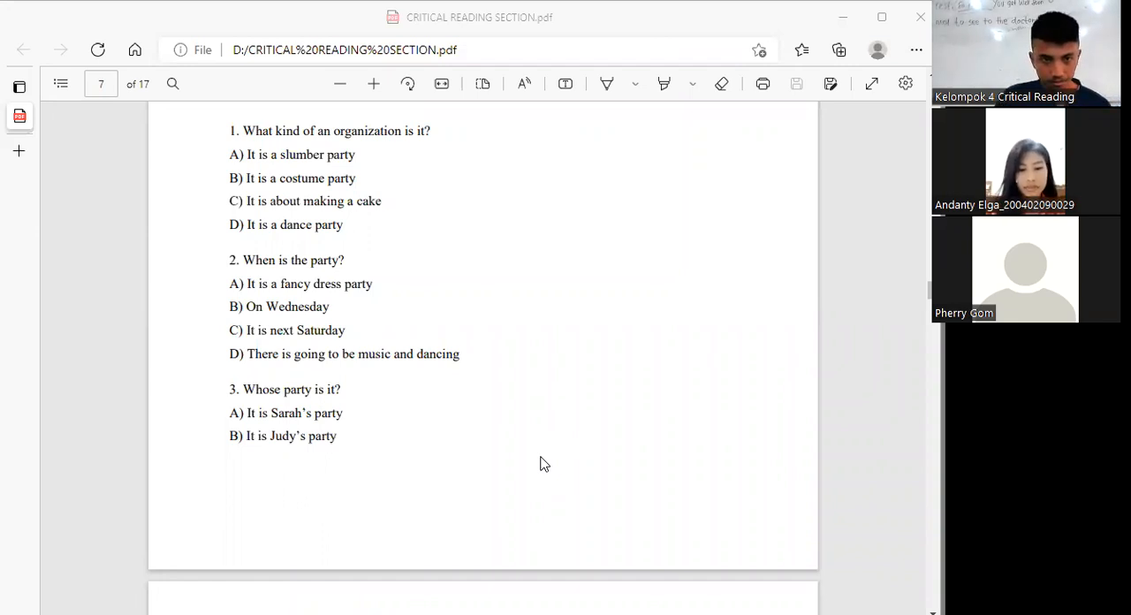
mouse_move(532, 463)
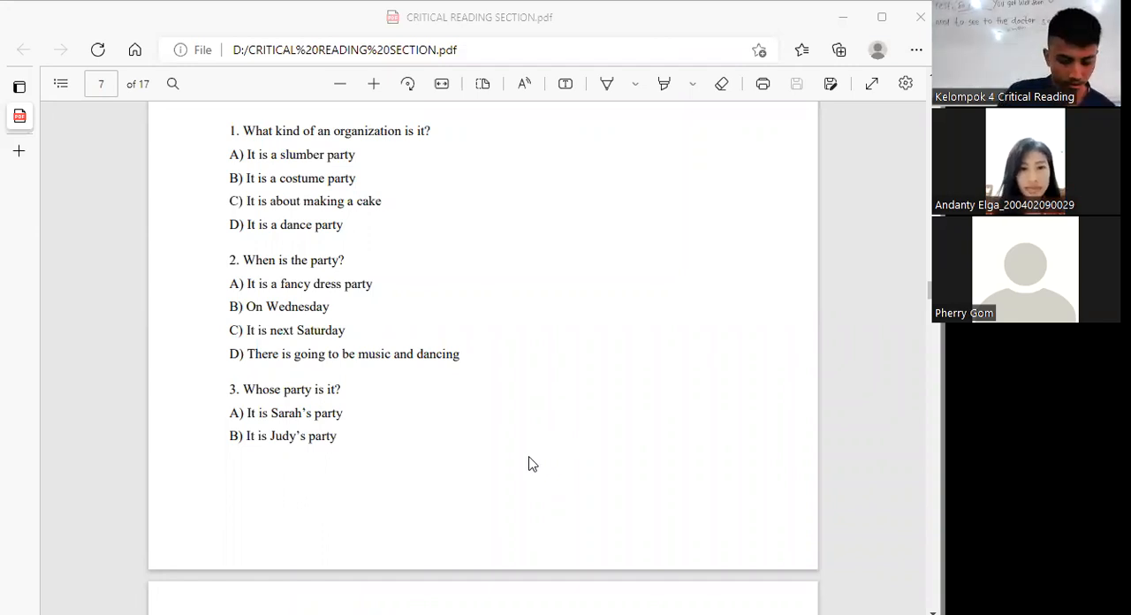
scroll("down", 3)
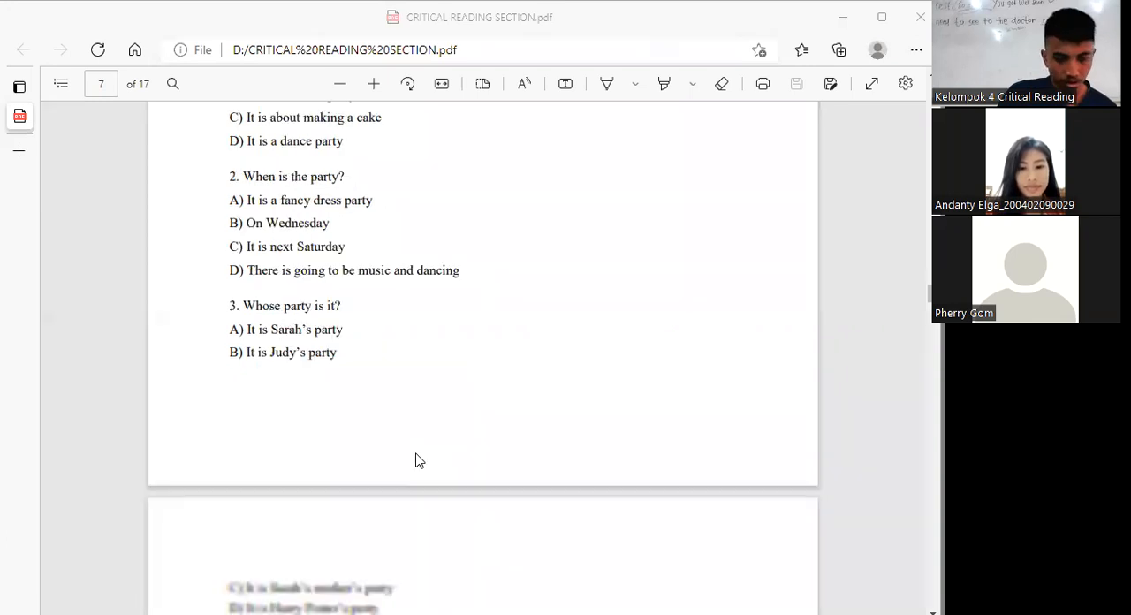
scroll("down", 3)
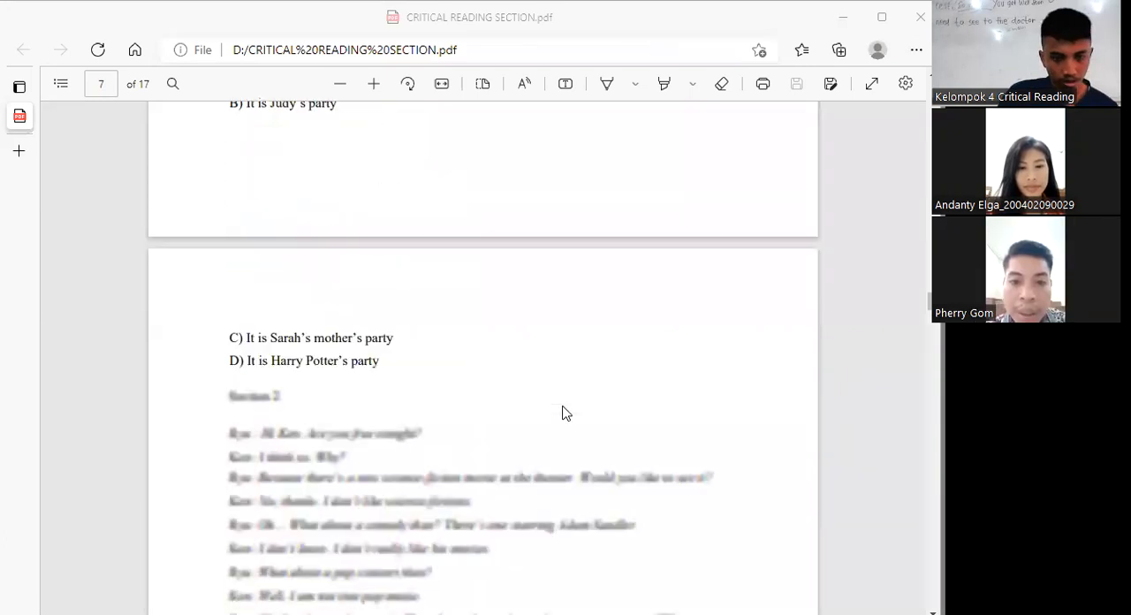
scroll("up", 3)
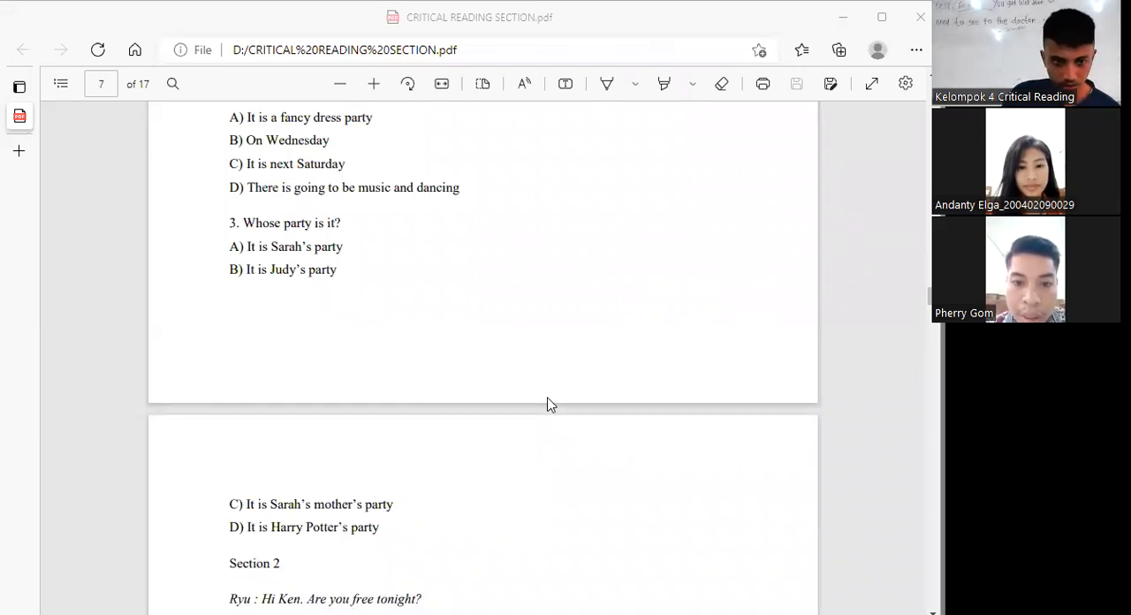
mouse_move(564, 413)
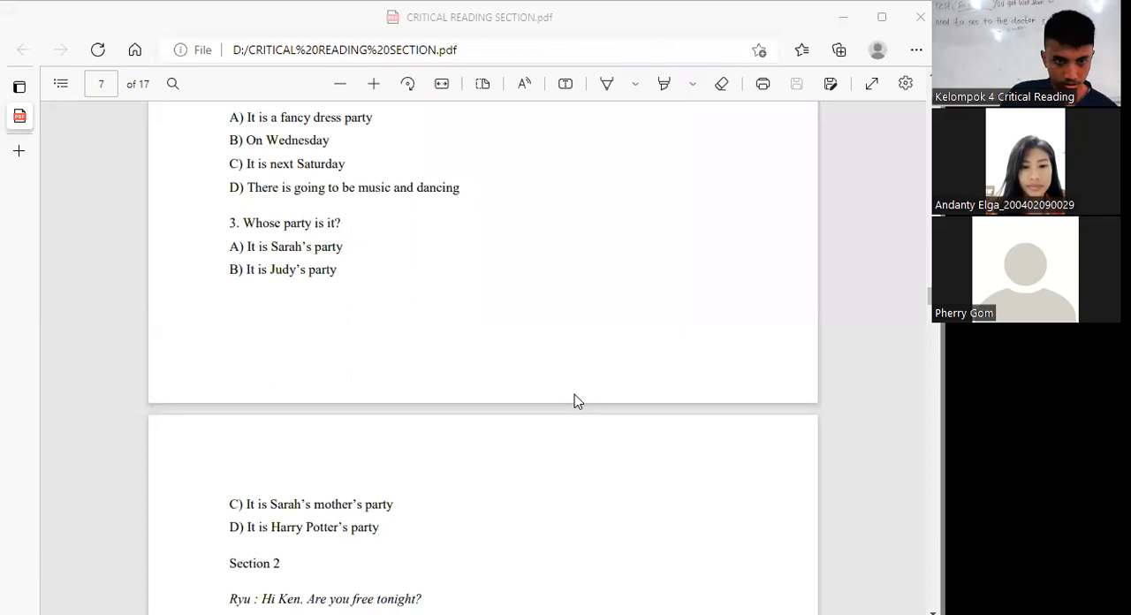
mouse_move(520, 523)
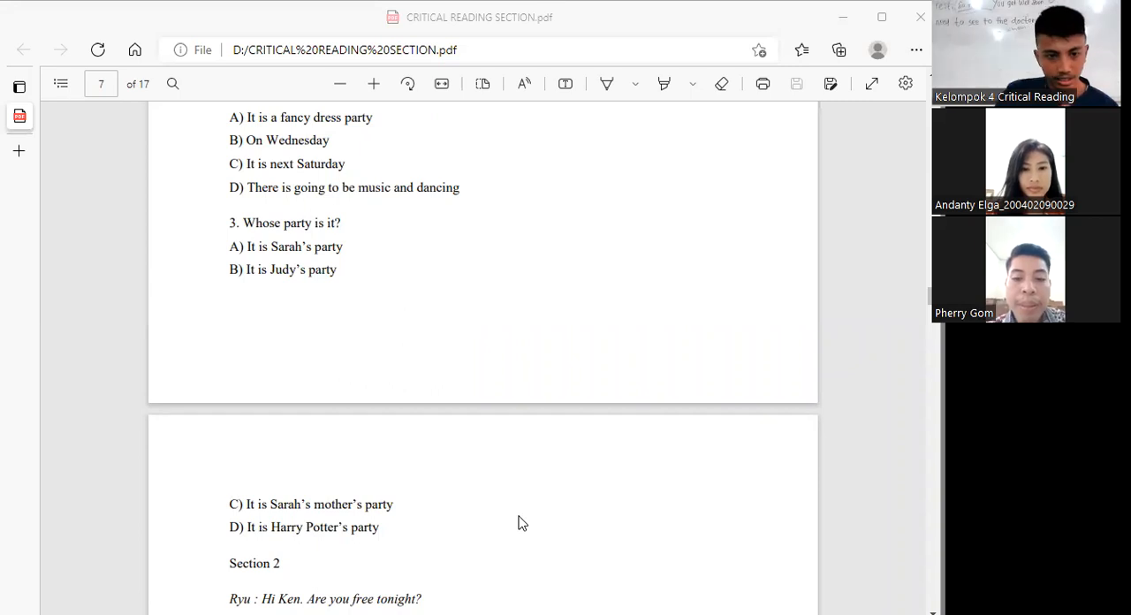
mouse_move(533, 528)
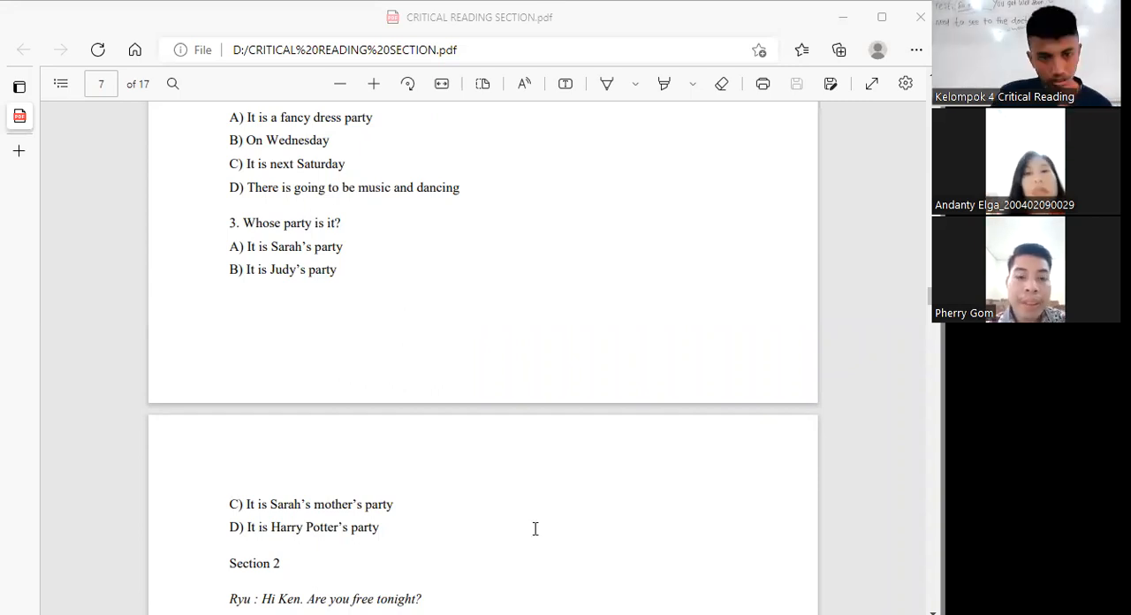
scroll("down", 3)
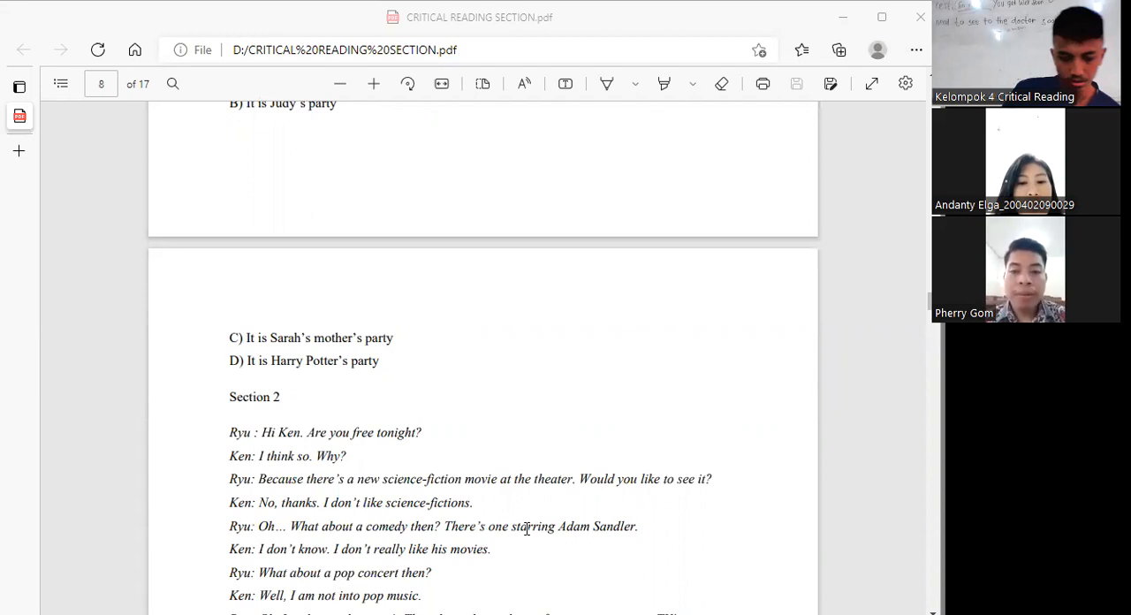
scroll("down", 3)
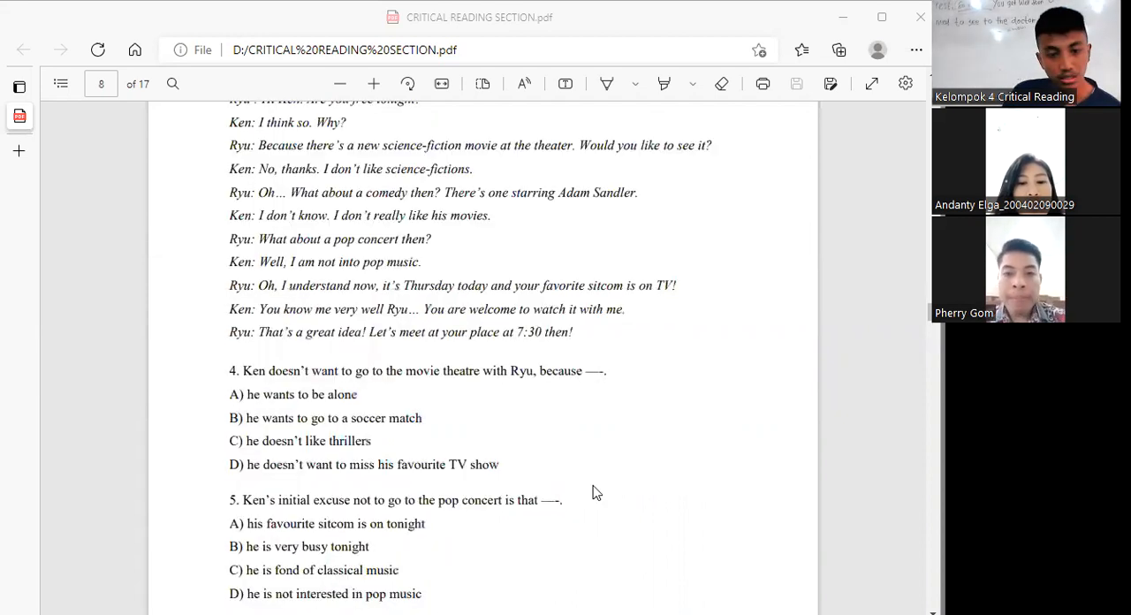
scroll("up", 3)
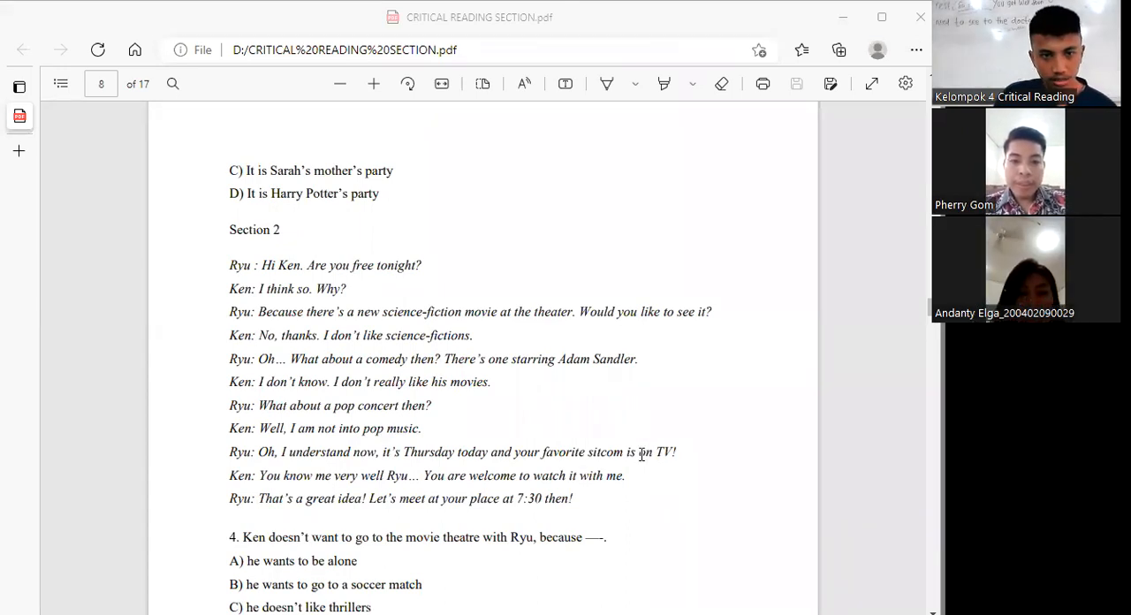
mouse_move(574, 442)
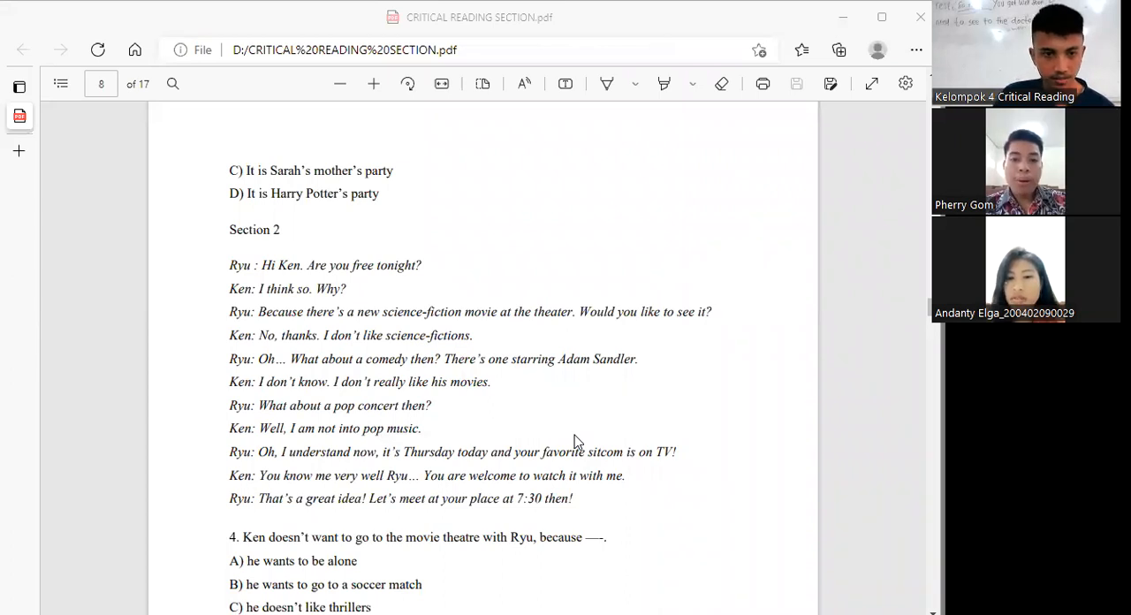
mouse_move(603, 432)
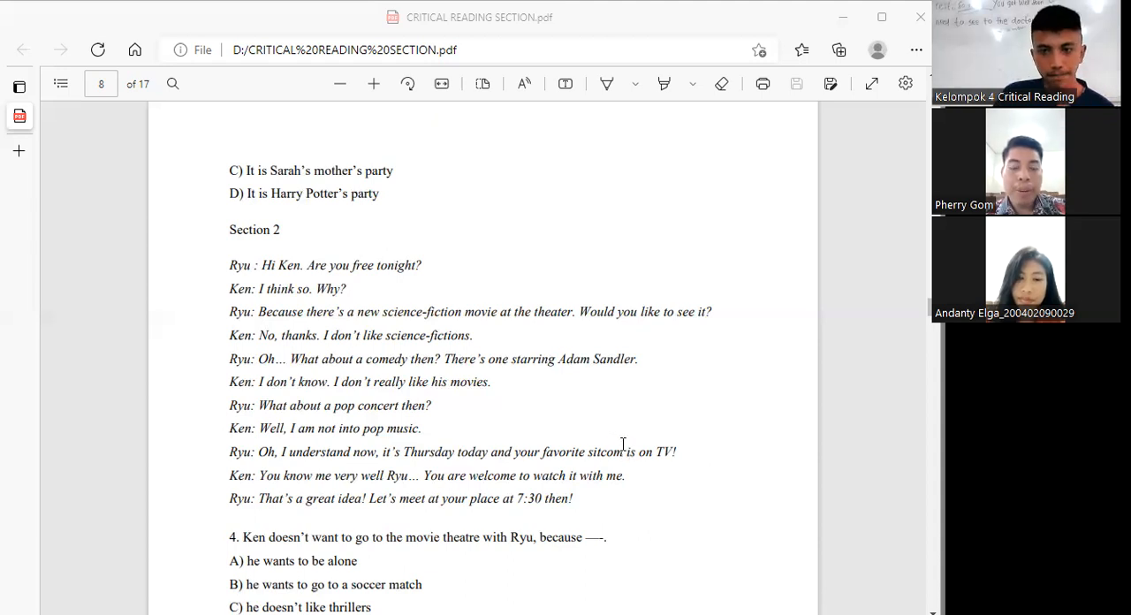
scroll("down", 3)
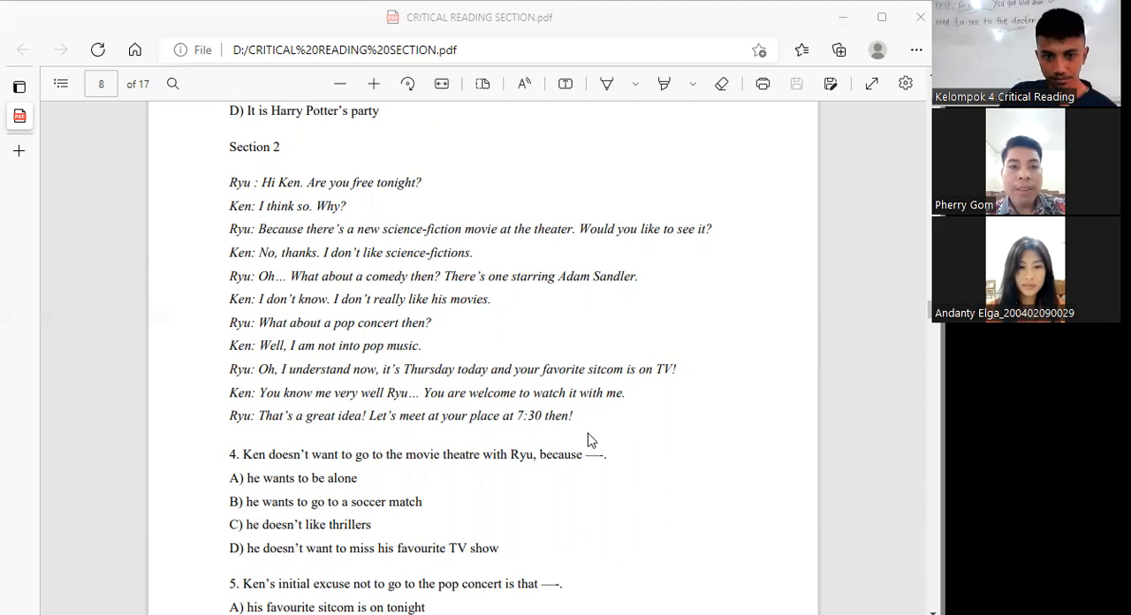
mouse_move(590, 446)
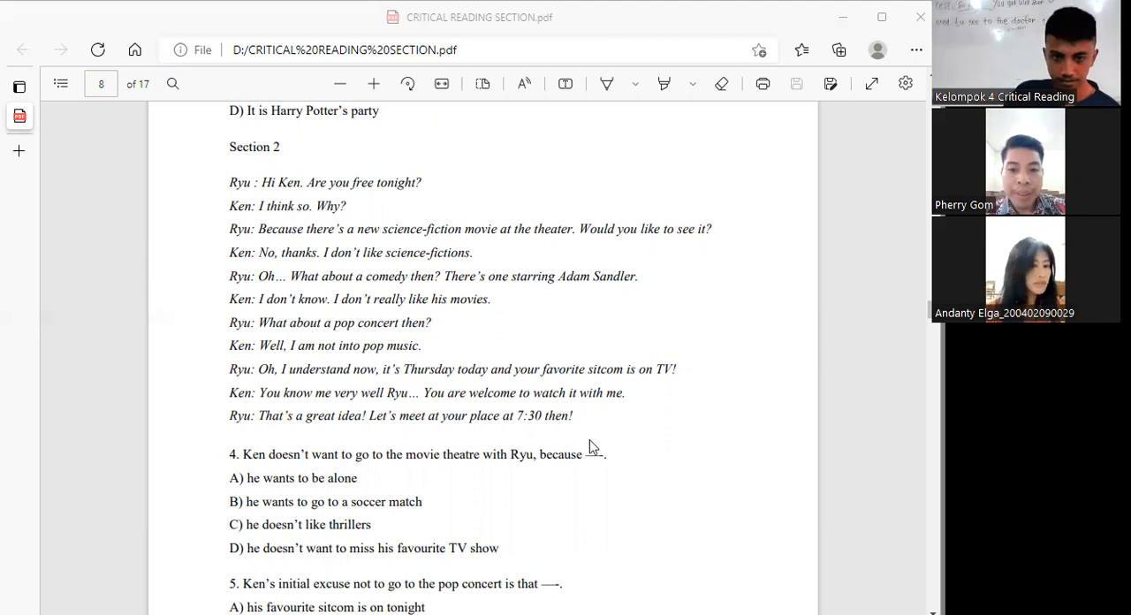
scroll("down", 3)
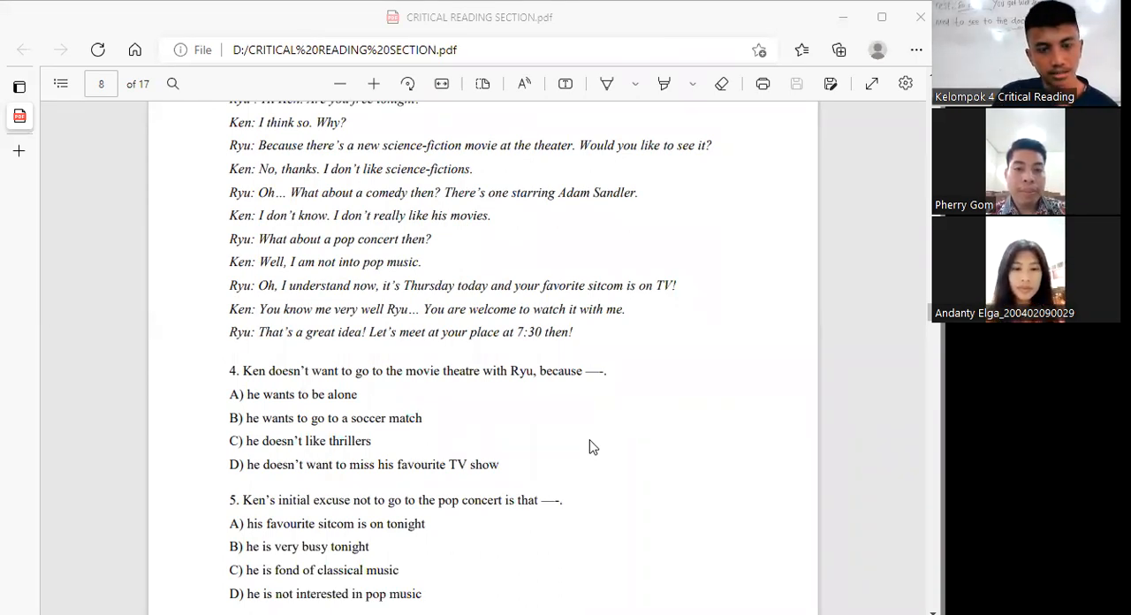
mouse_move(645, 474)
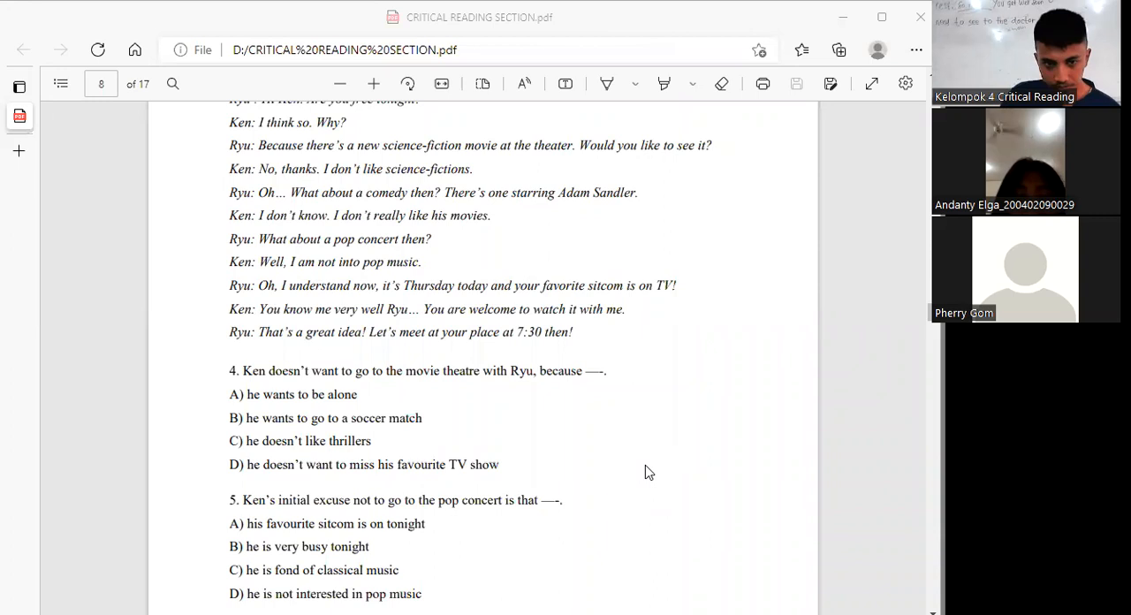
mouse_move(654, 478)
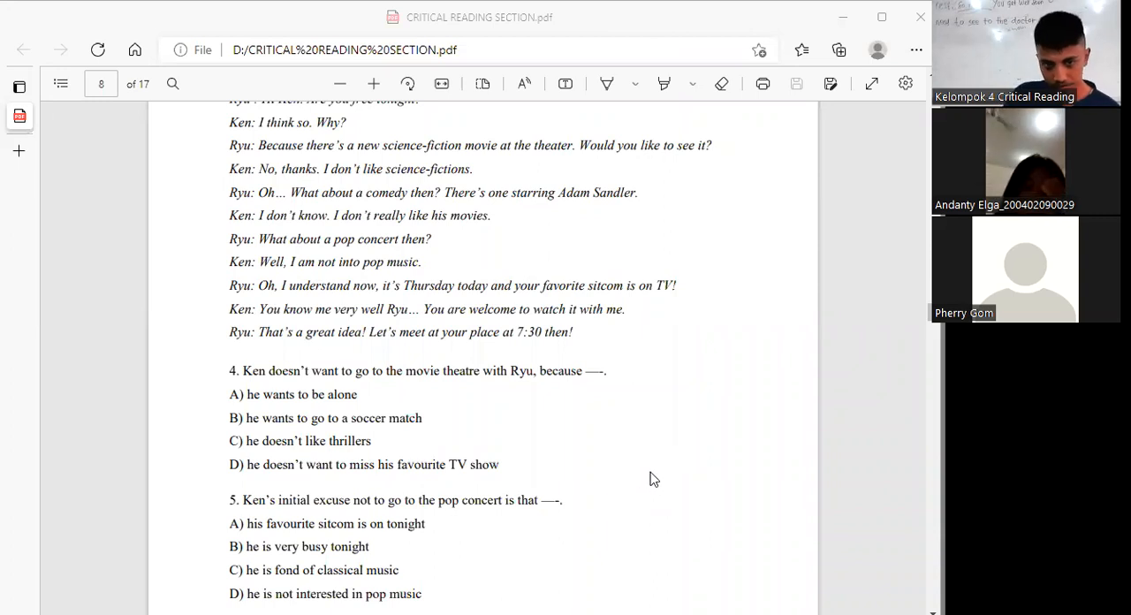
scroll("down", 3)
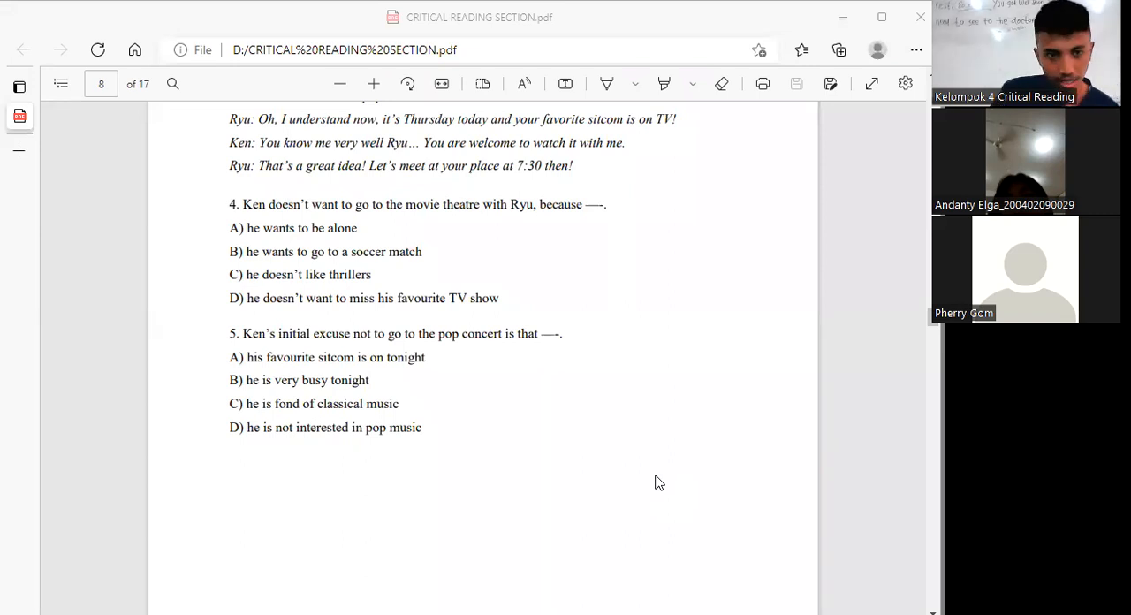
mouse_move(650, 470)
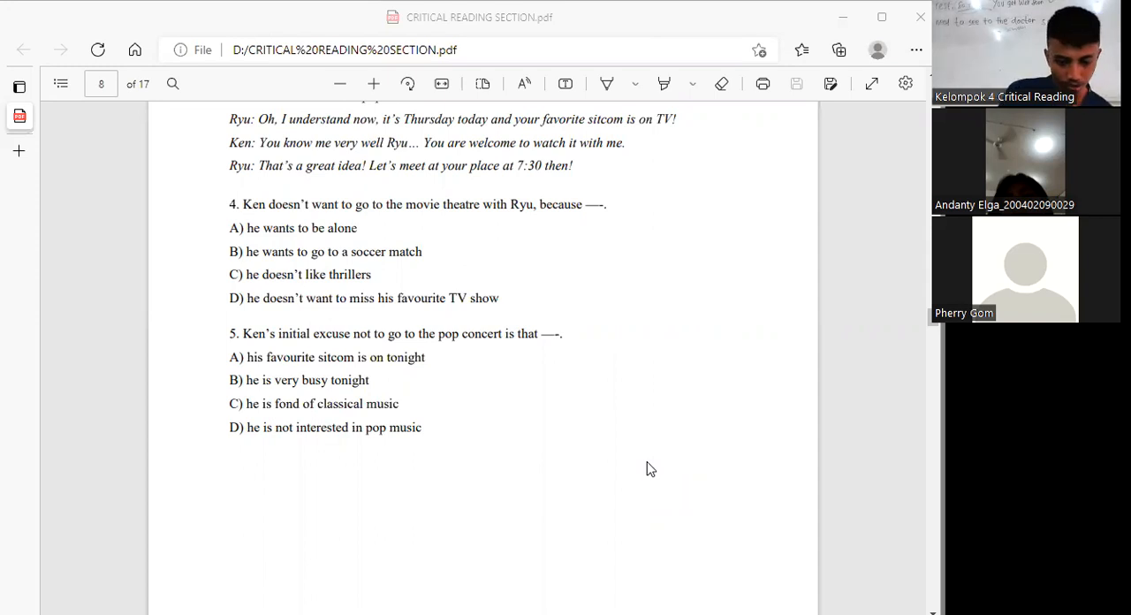
mouse_move(640, 509)
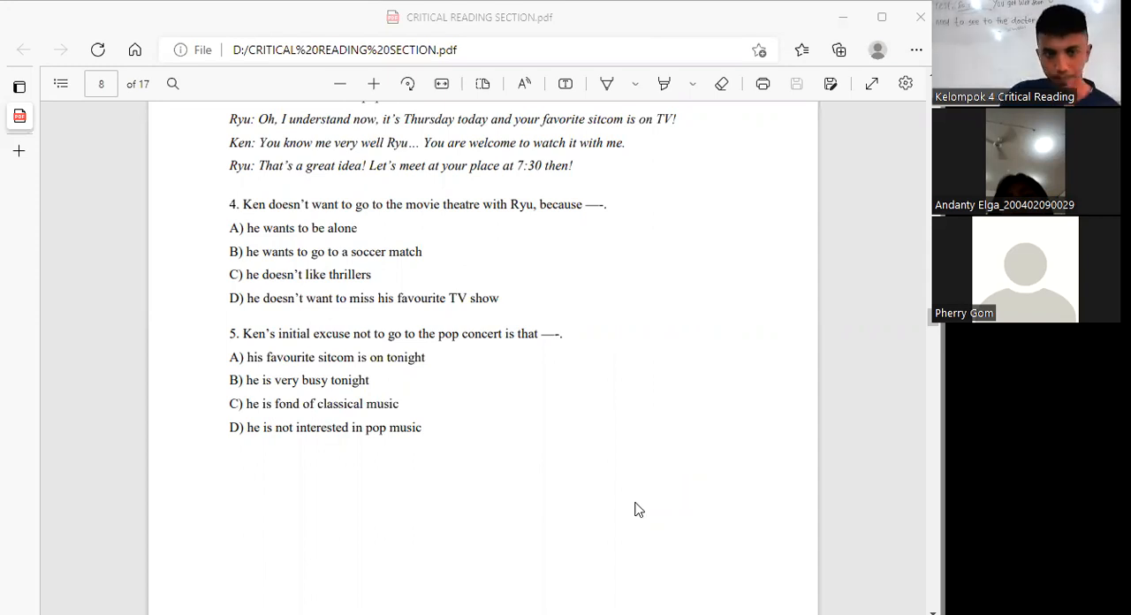
scroll("up", 3)
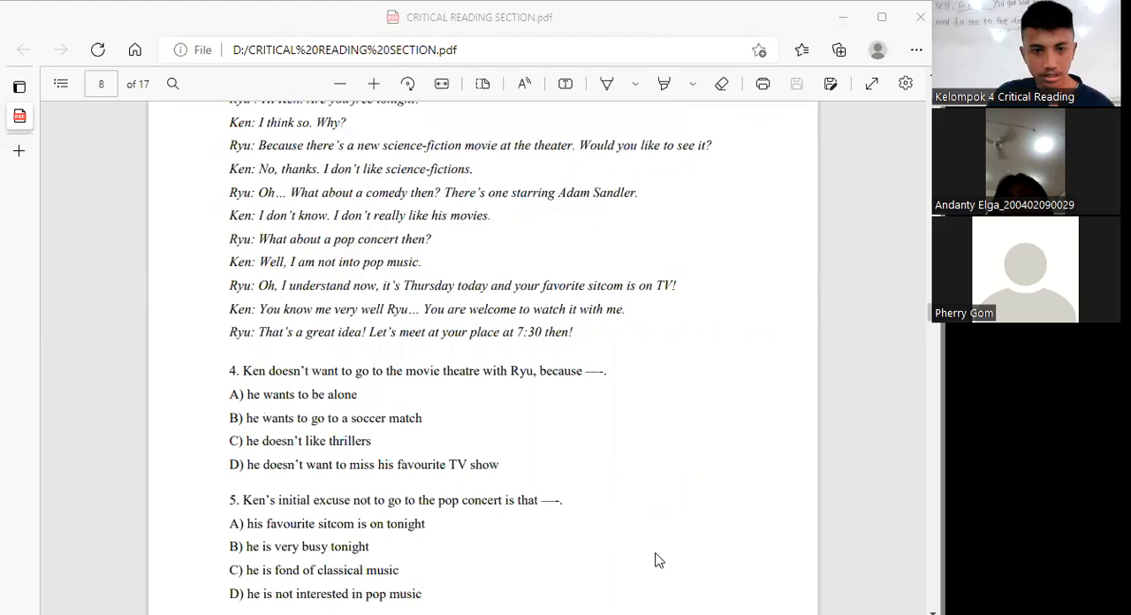
scroll("up", 3)
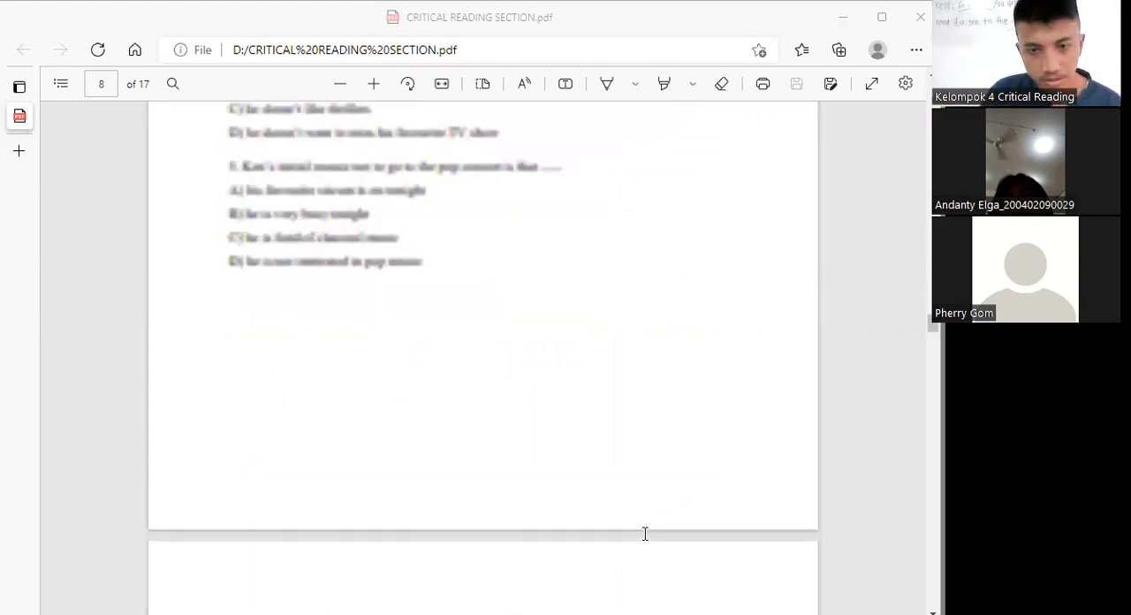
scroll("up", 3)
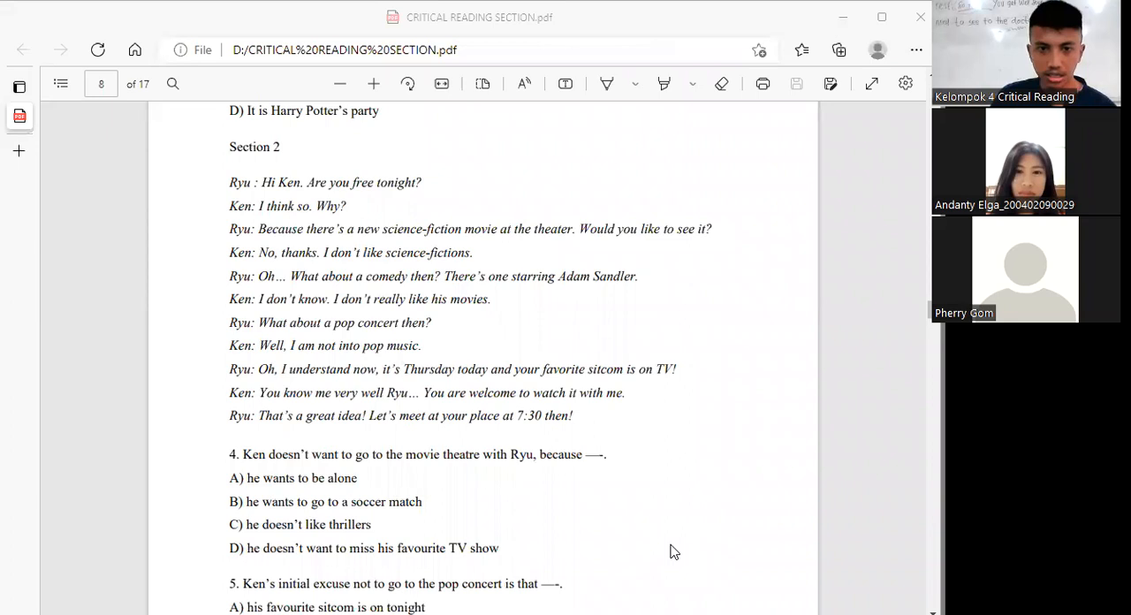
mouse_move(714, 183)
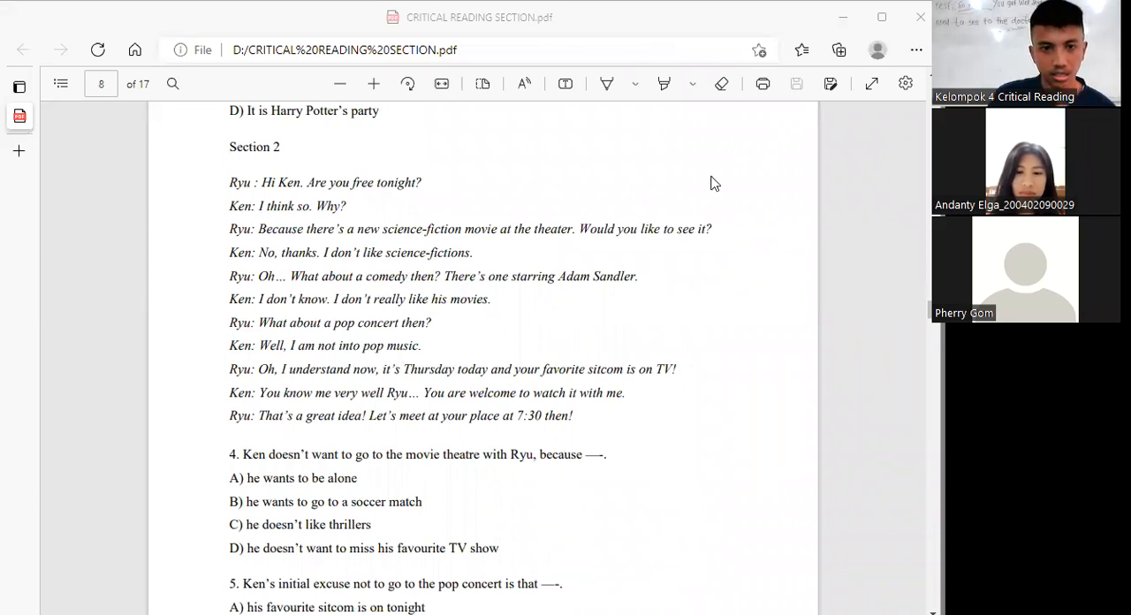